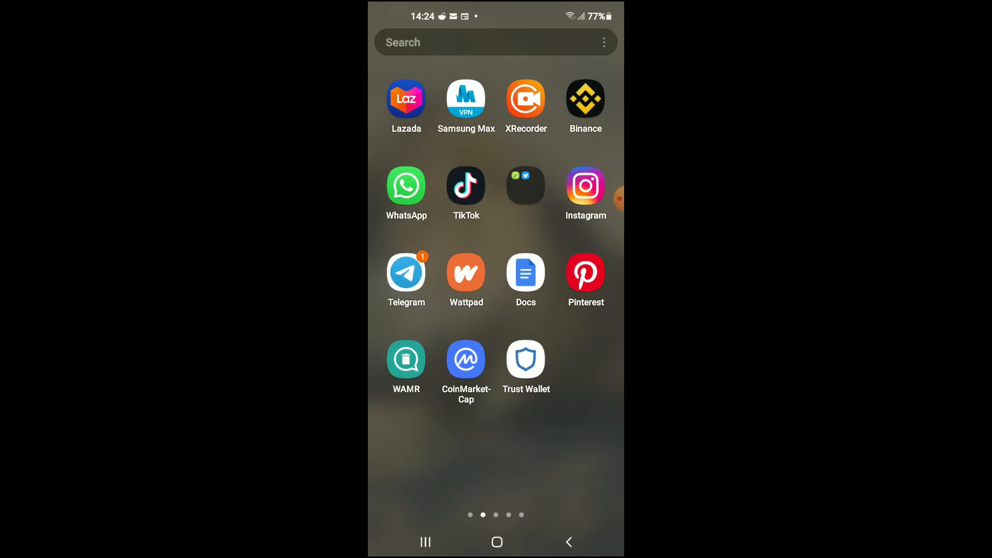
Launch Instagram and enter the text-style Create mode for a new story
{"action": "left_click", "coordinate": [585, 184]}
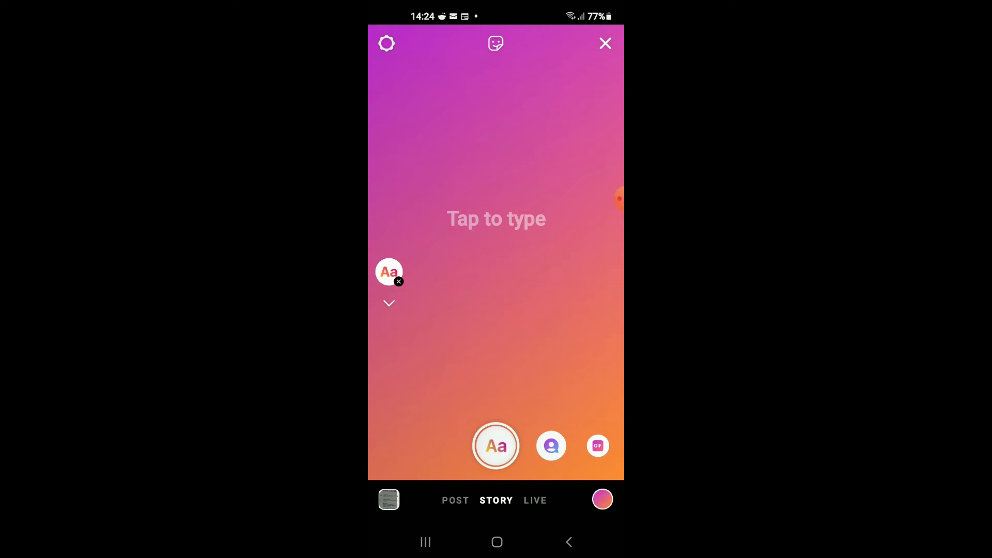
Add a COUNTDOWN sticker from the story sticker tray
{"action": "left_click", "coordinate": [495, 43]}
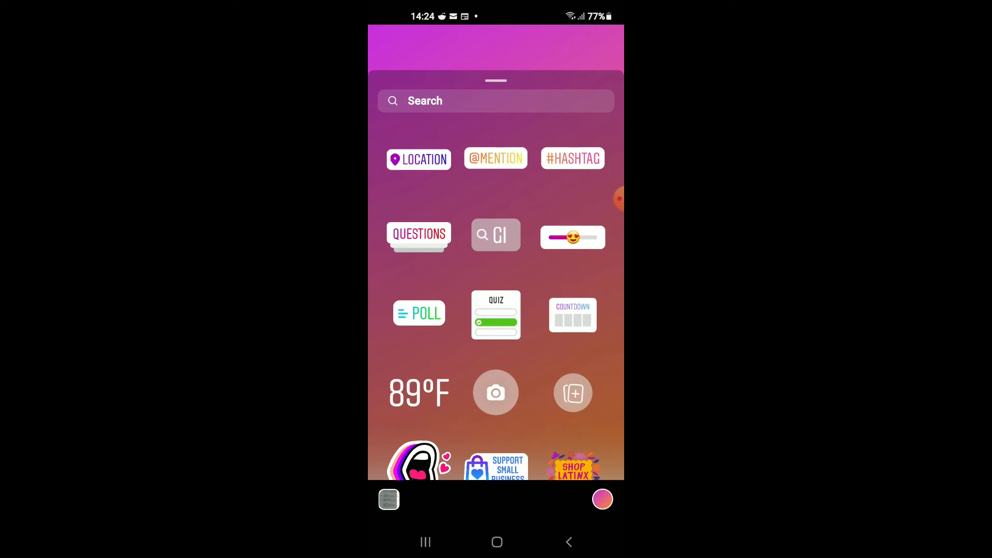
{"action": "left_click", "coordinate": [572, 314]}
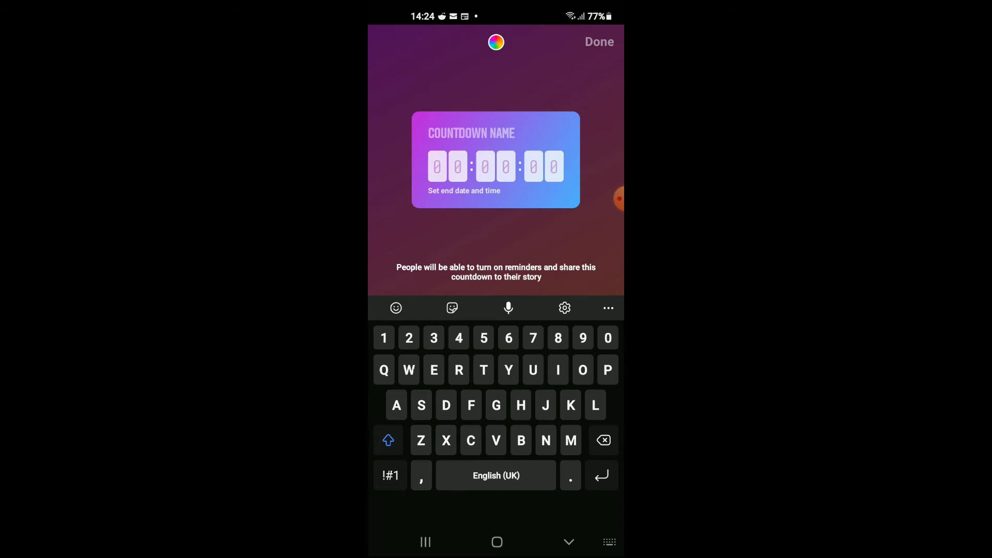
Name the countdown sticker 'MY BDAY'
{"action": "type", "text": "MY BDA"}
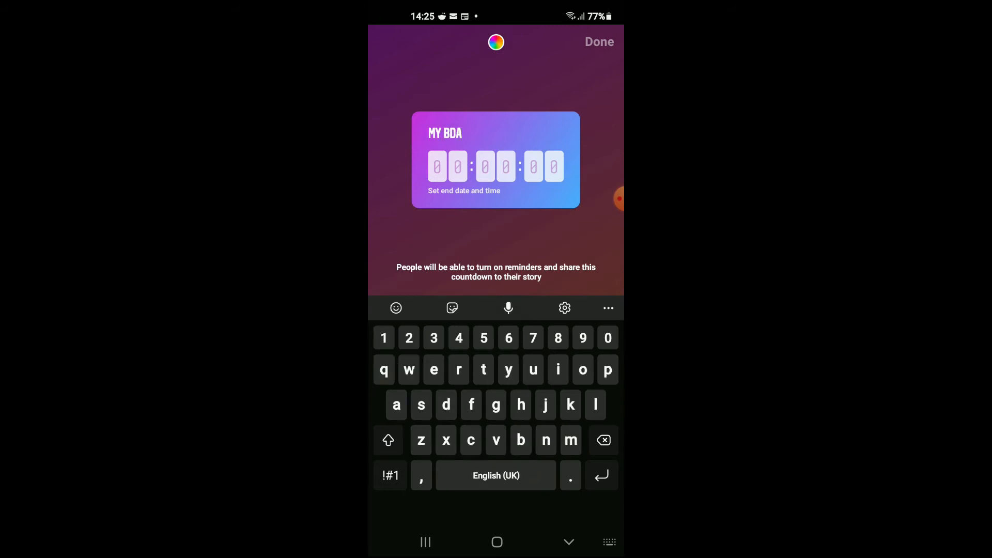
{"action": "type", "text": "y"}
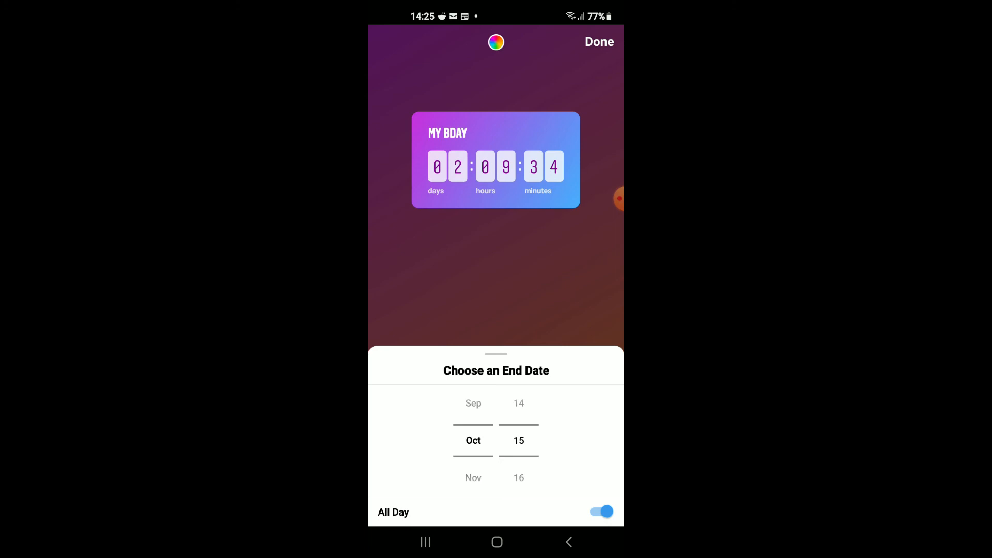
Confirm the October 15 all-day end date and return to the finished story canvas
{"action": "left_click", "coordinate": [598, 41]}
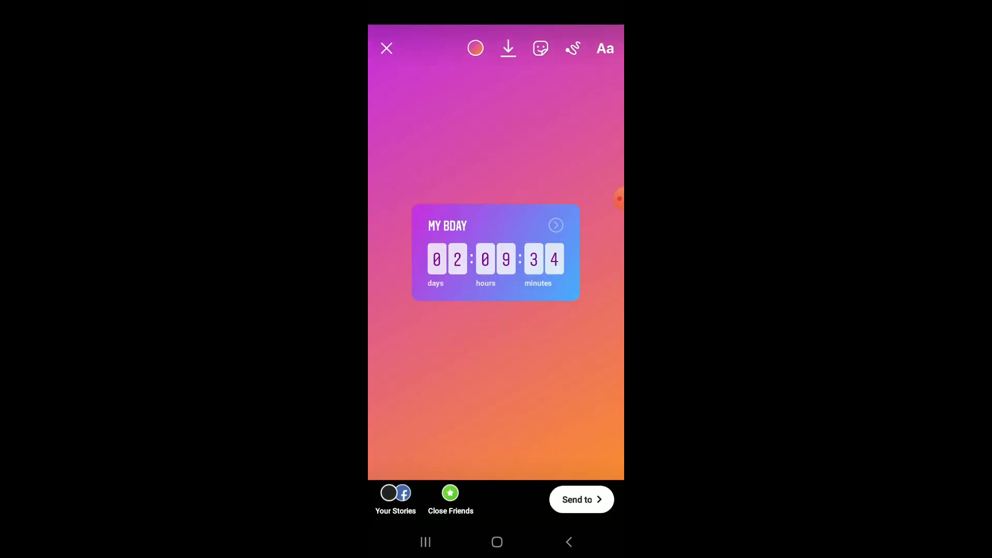